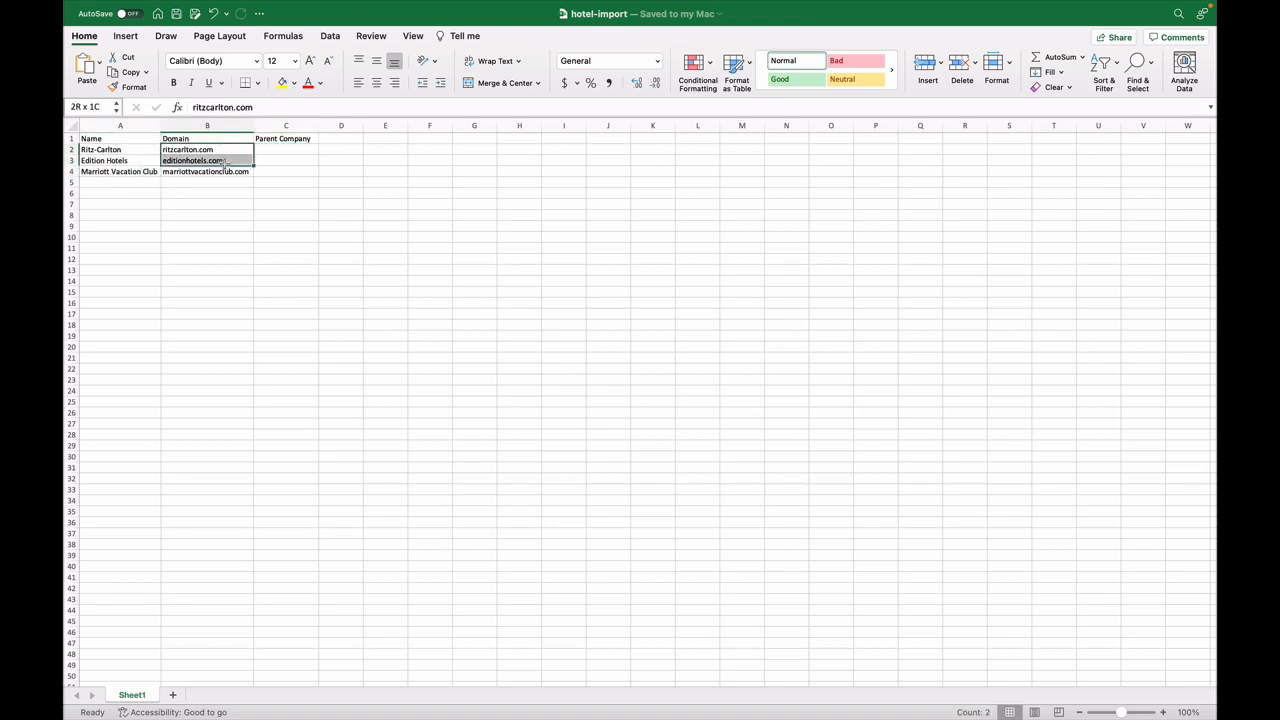
# Step: Fill the three Parent Company cells with the copied Marriott record ID, accepting the paste-size alert
pyautogui.click(284, 148)
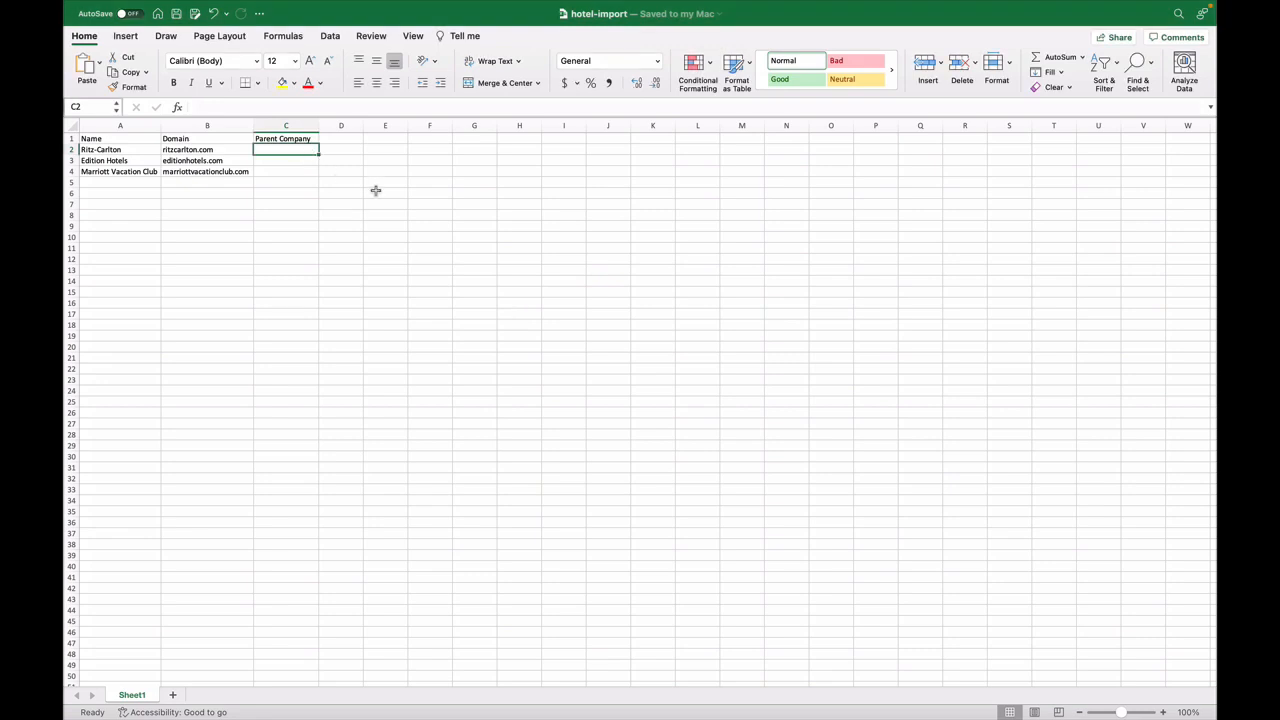
pyautogui.moveTo(286, 148); pyautogui.dragTo(286, 172)
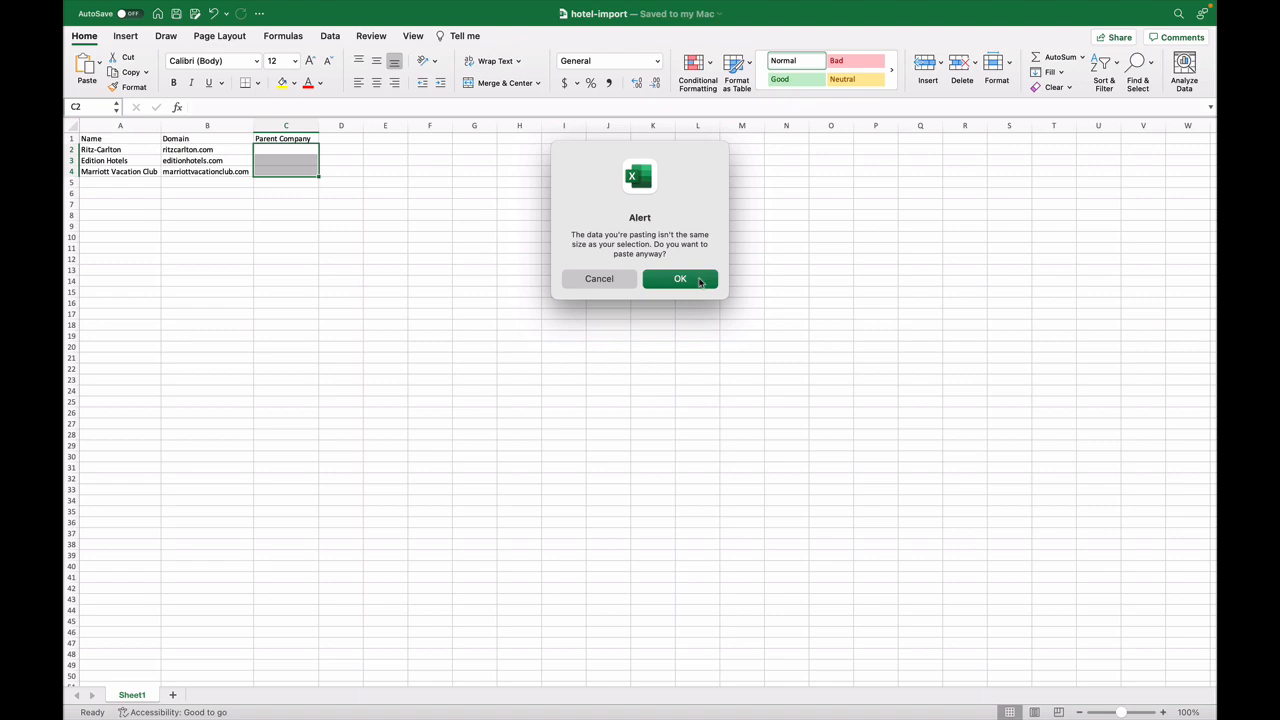
pyautogui.click(680, 278)
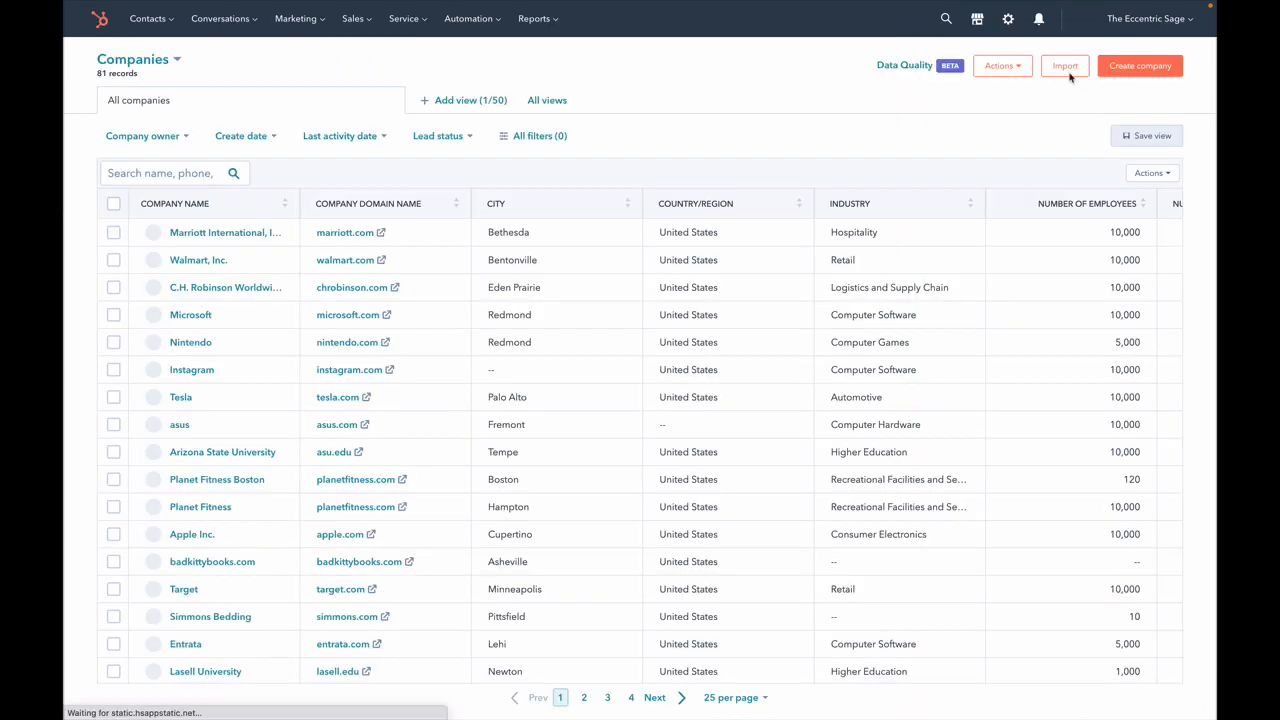
# Step: Start a new file-from-computer import with Companies as the object
pyautogui.click(1066, 64)
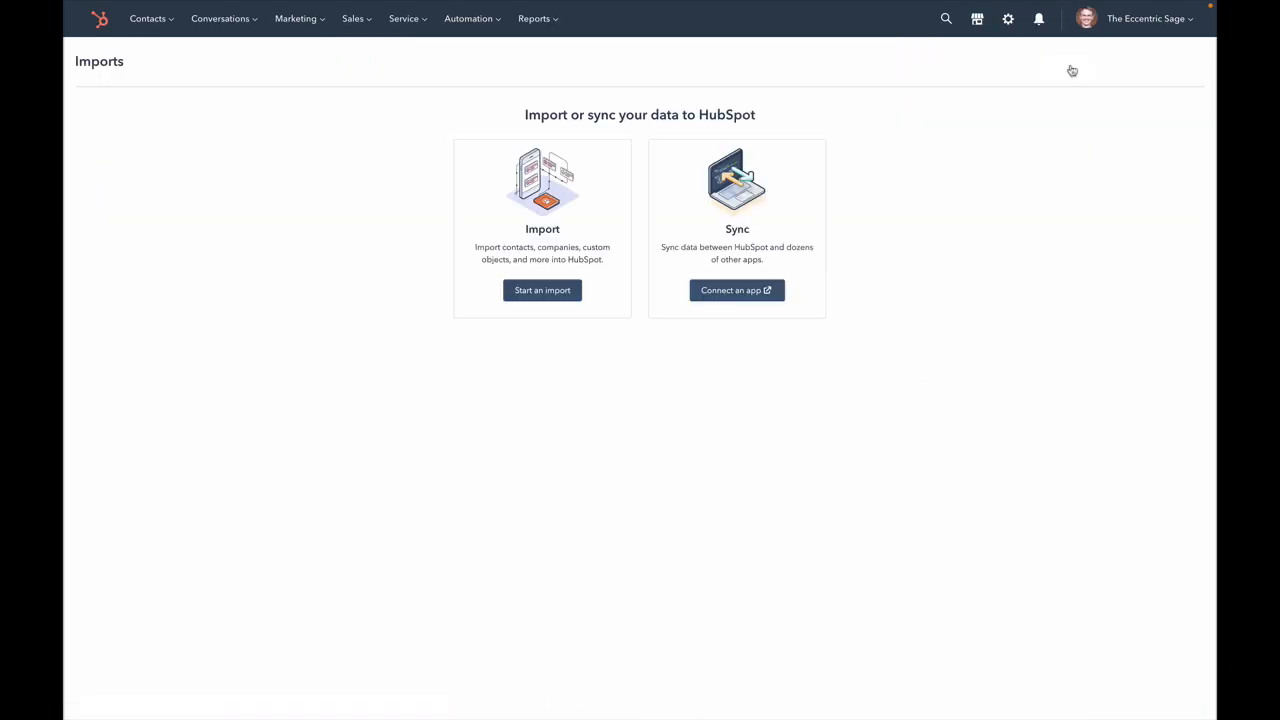
pyautogui.click(542, 290)
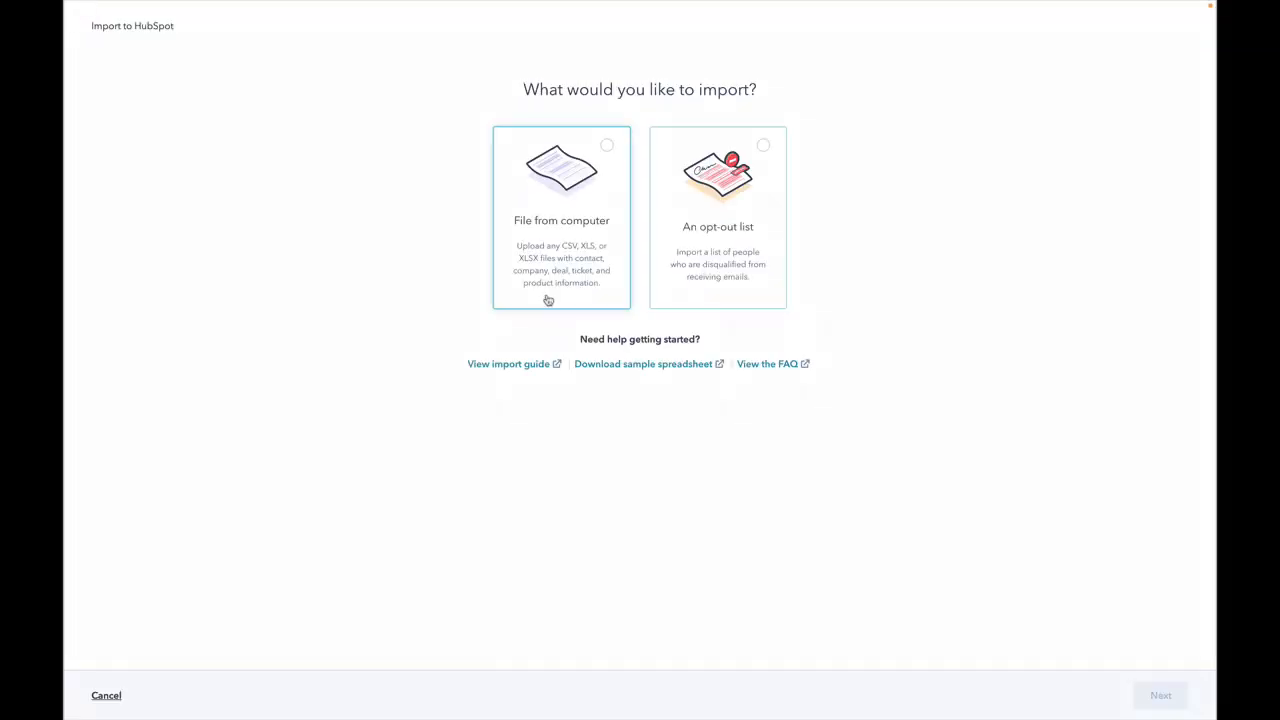
pyautogui.click(560, 216)
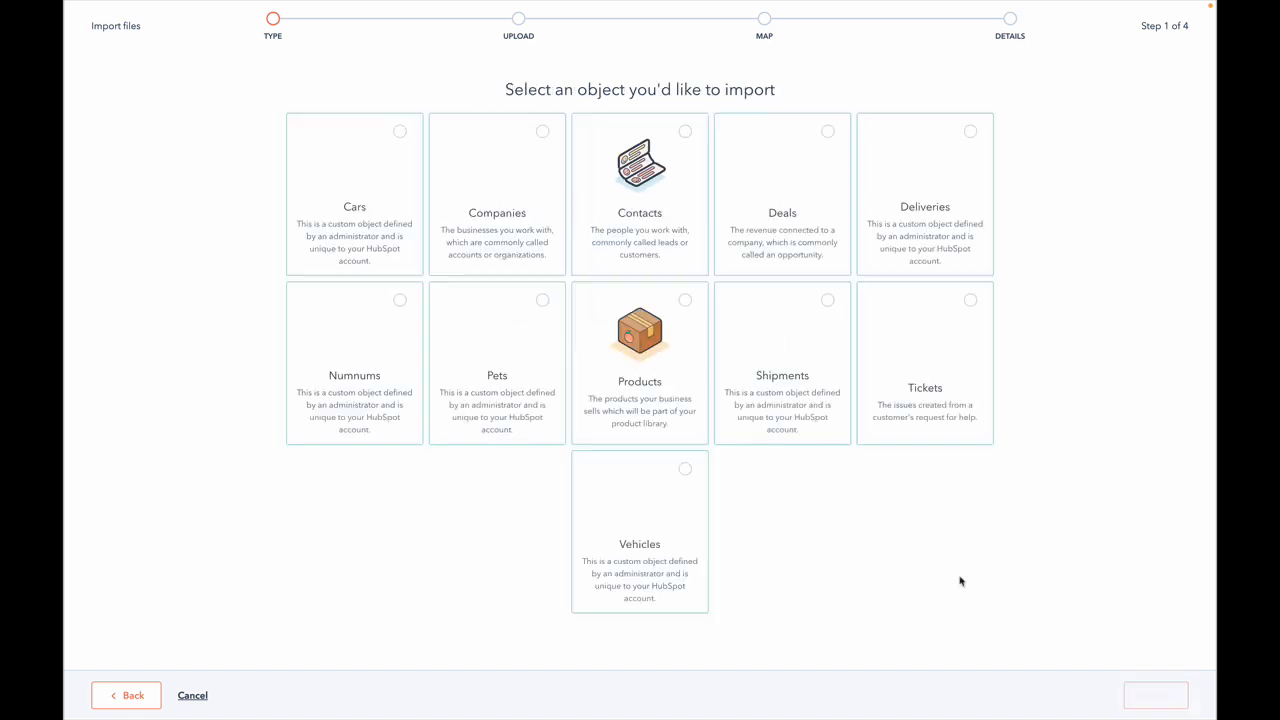
pyautogui.click(496, 194)
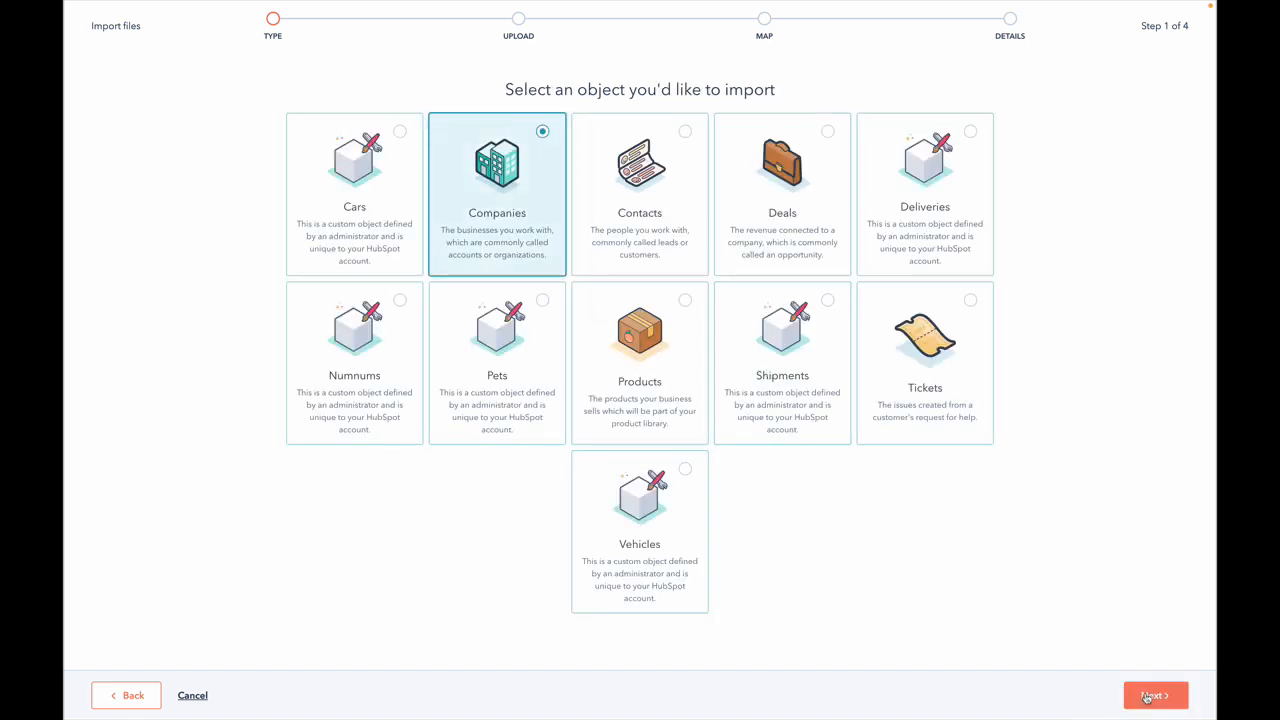
# Step: Upload hotel-import.xlsx and continue to column mapping
pyautogui.click(1154, 696)
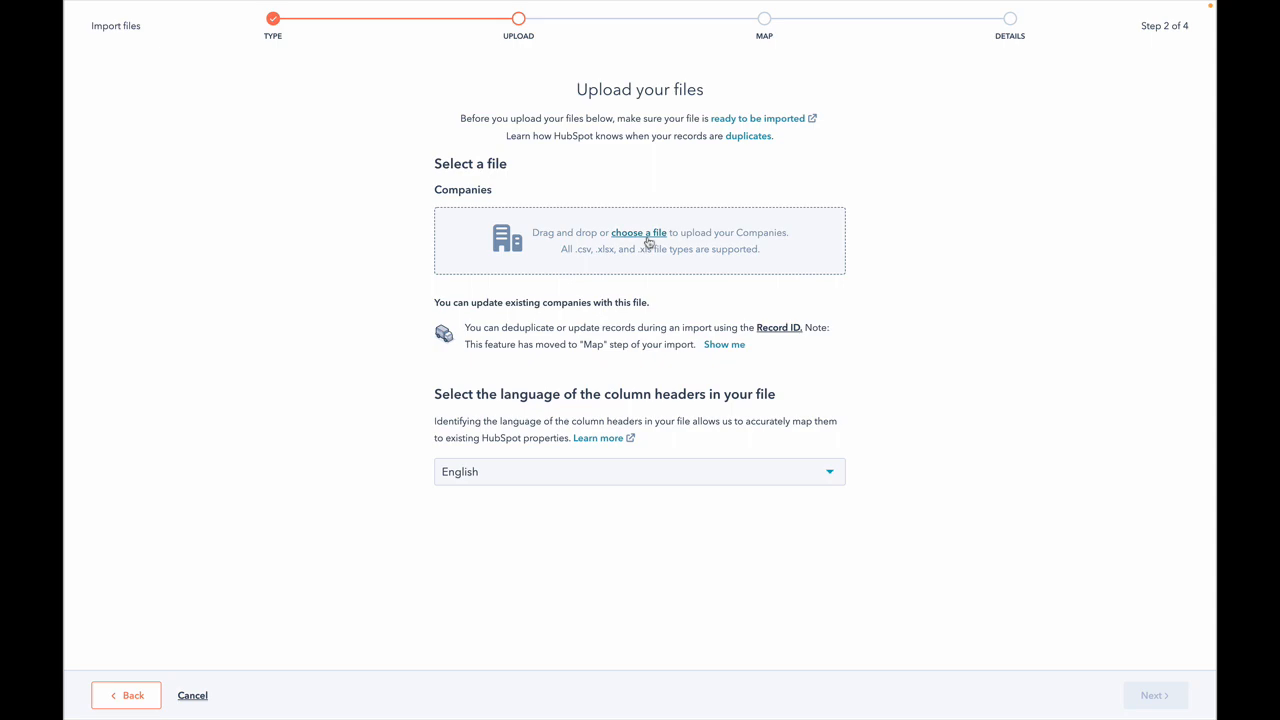
pyautogui.click(640, 232)
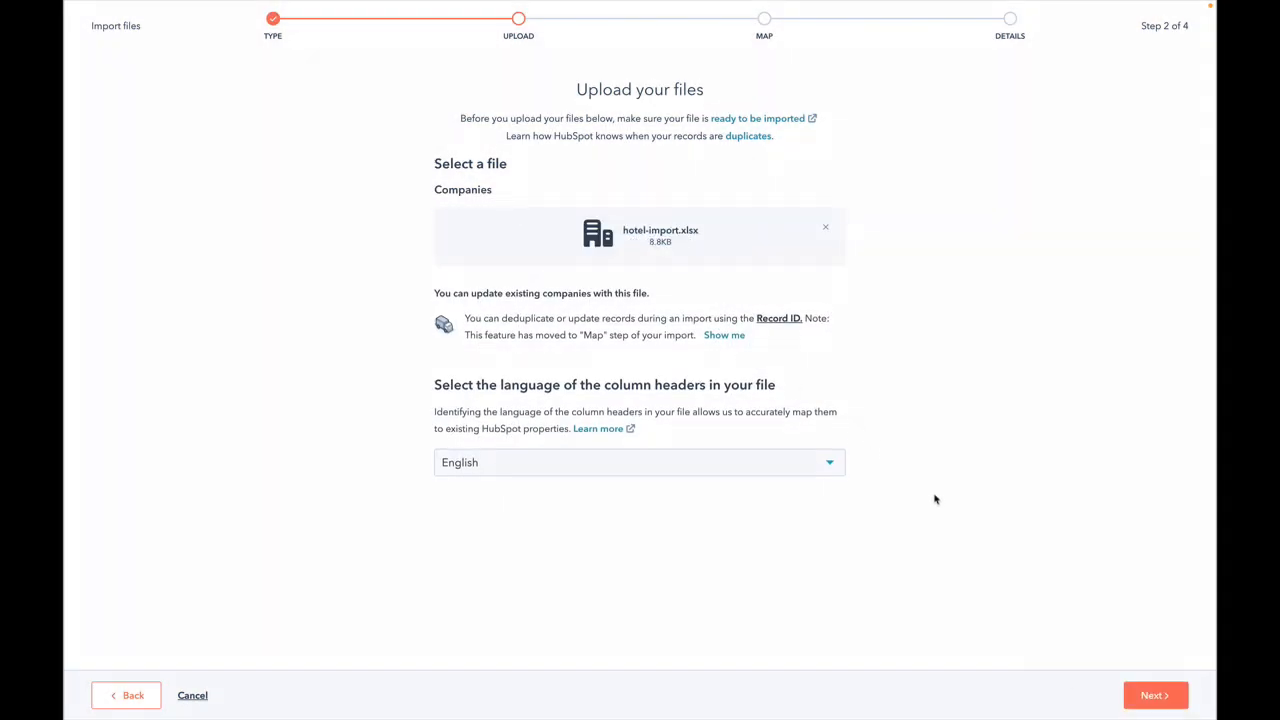
pyautogui.click(1156, 696)
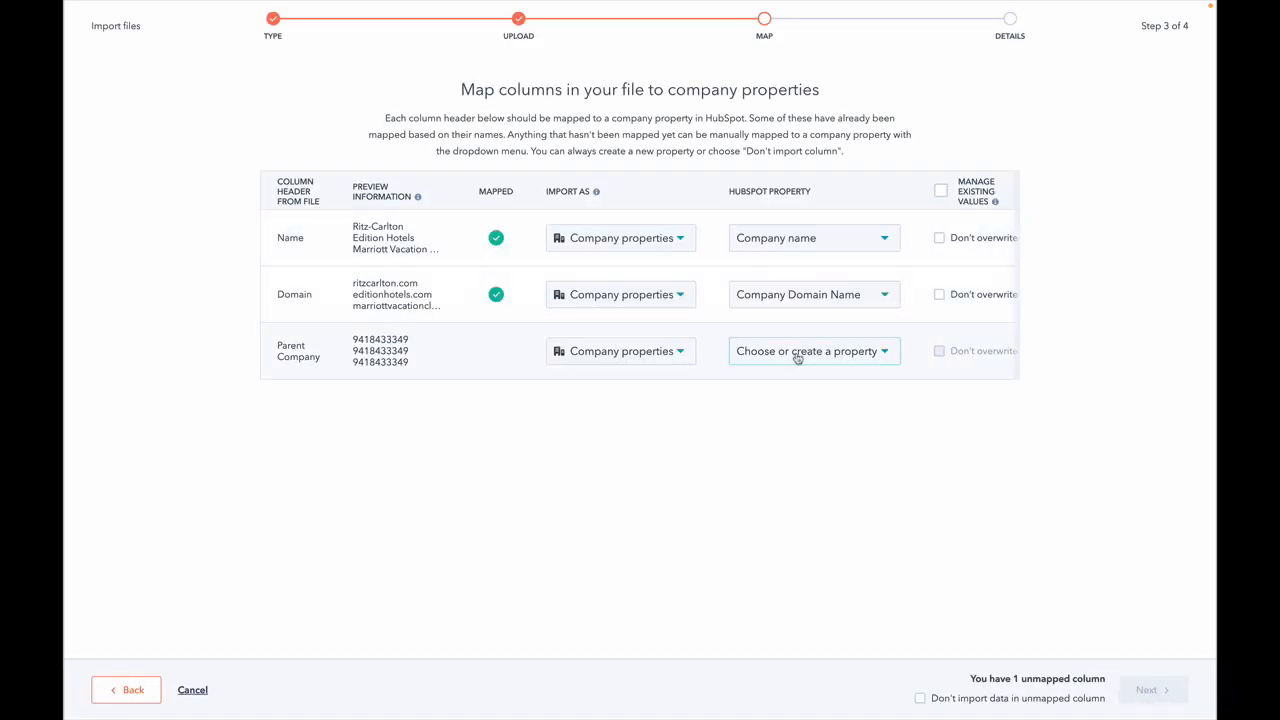
# Step: Map the Parent Company column to the Parent Company property by searching 'paren'
pyautogui.write('paren')
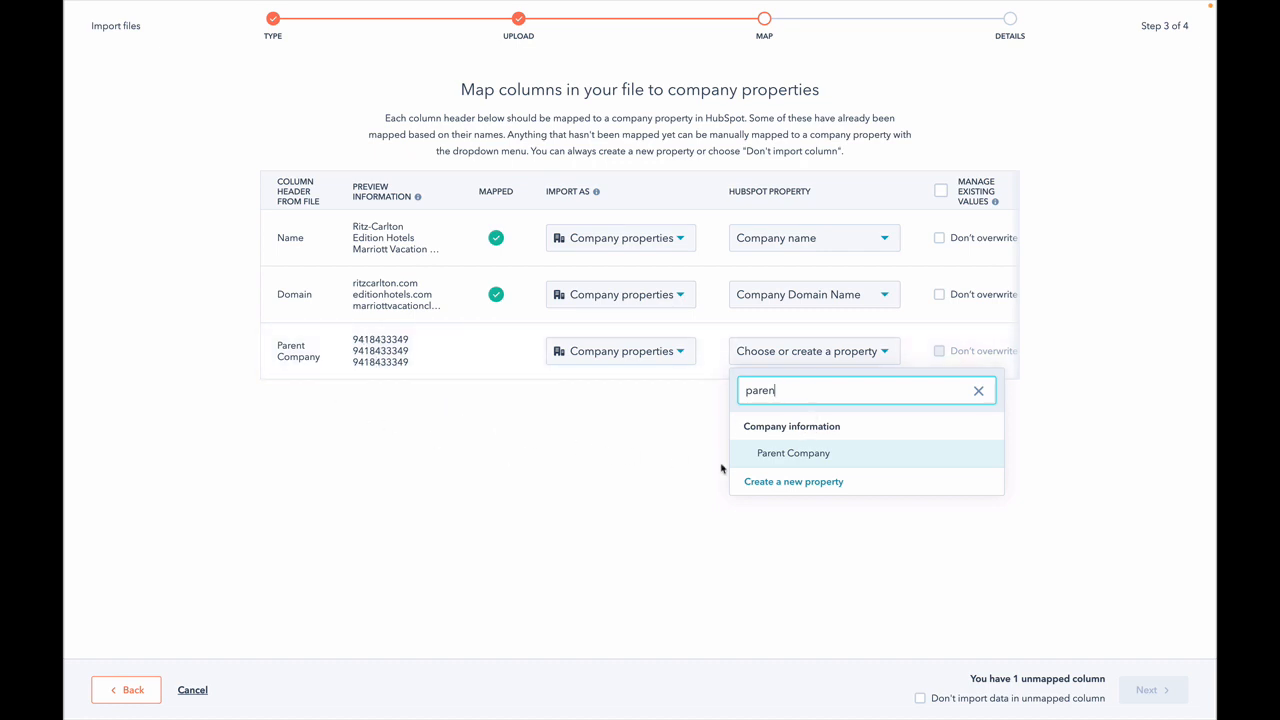
pyautogui.click(792, 452)
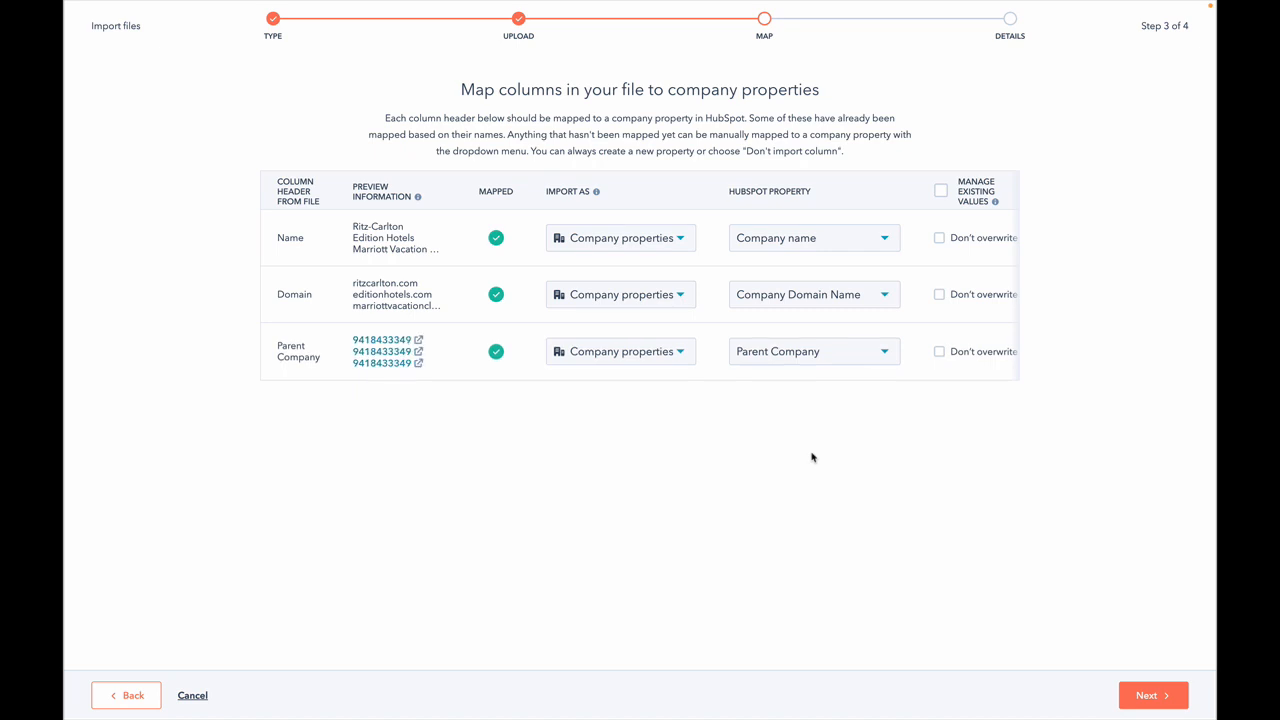
pyautogui.moveTo(380, 340)
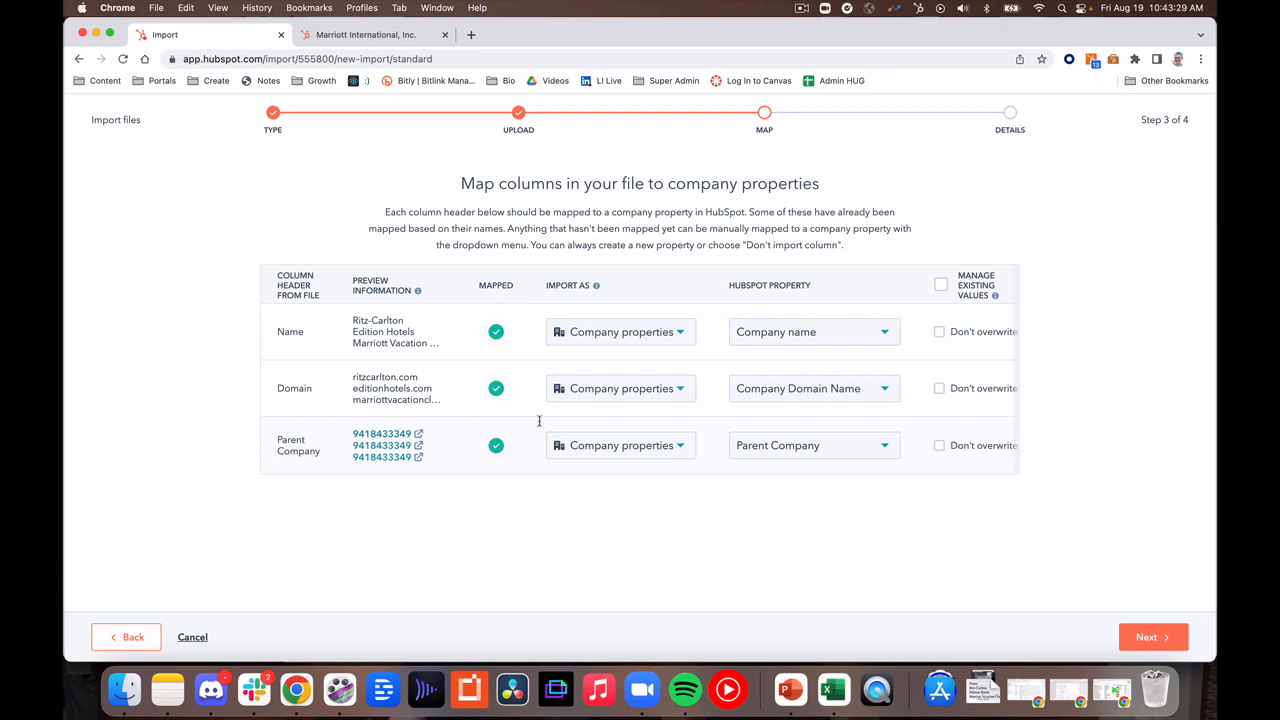
# Step: Finish the import and return to the Marriott International company record to check it
pyautogui.click(1152, 636)
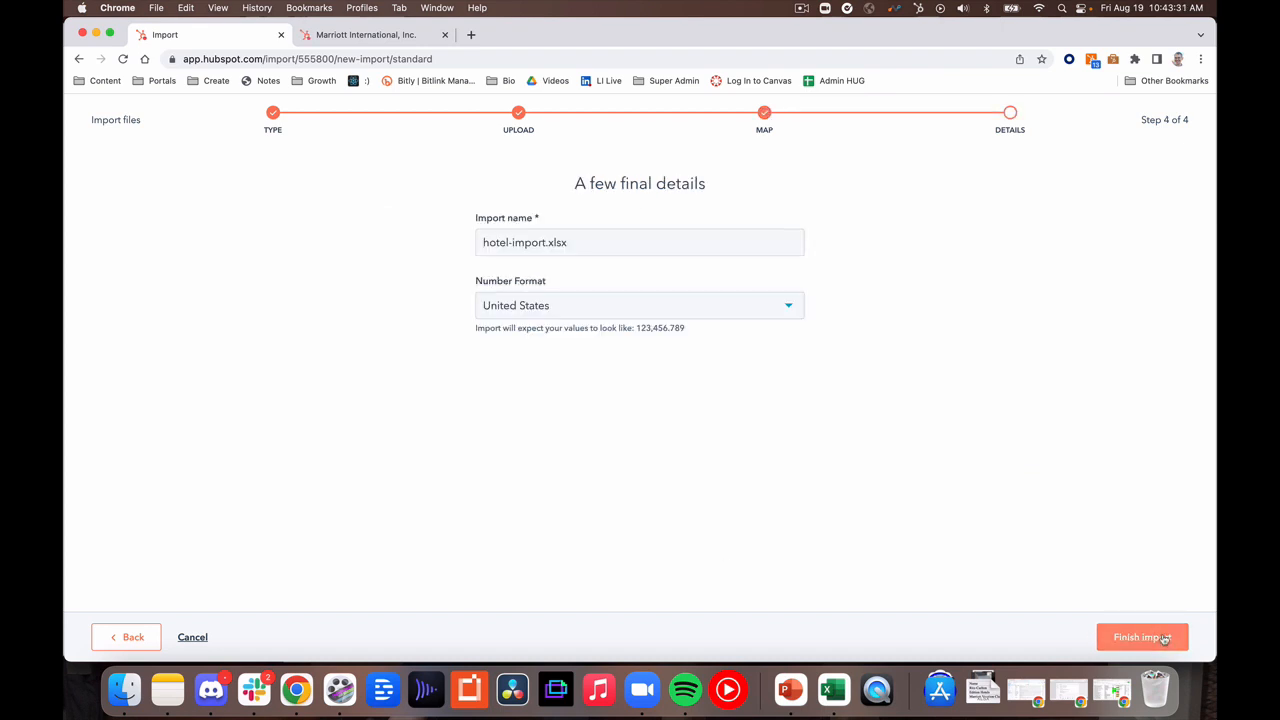
pyautogui.click(1142, 636)
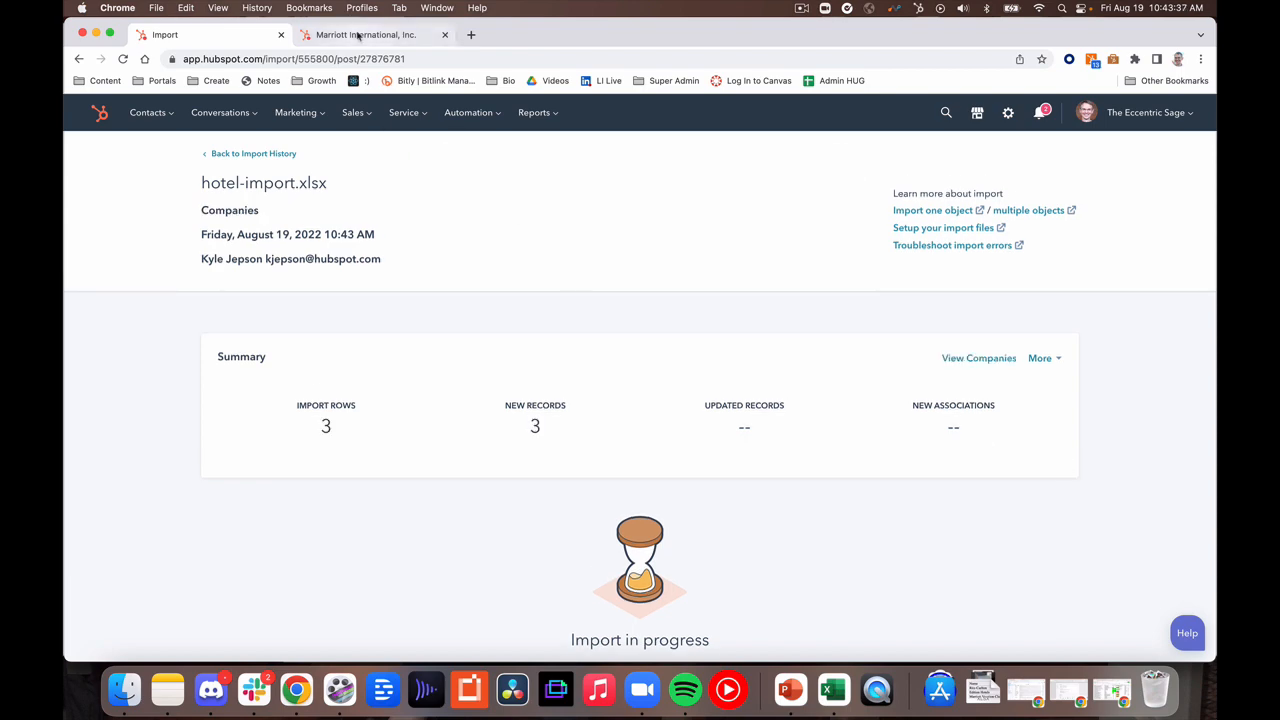
pyautogui.click(380, 34)
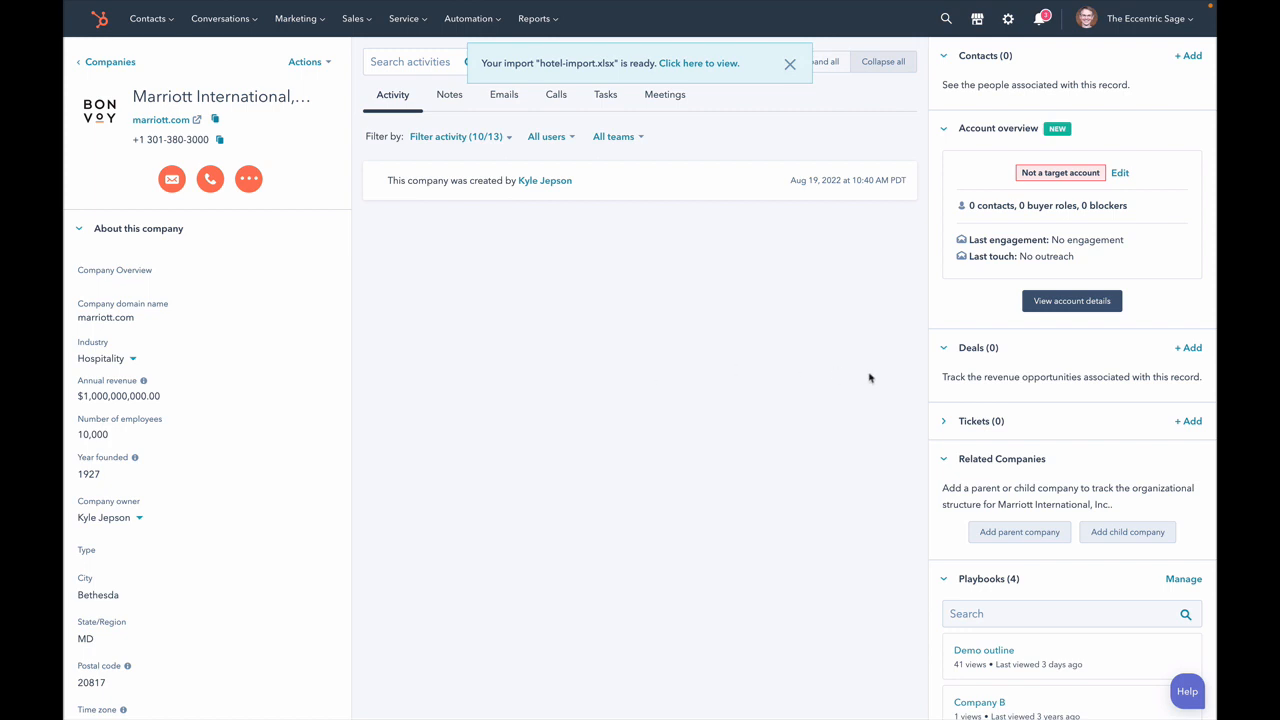
pyautogui.scroll(-3)
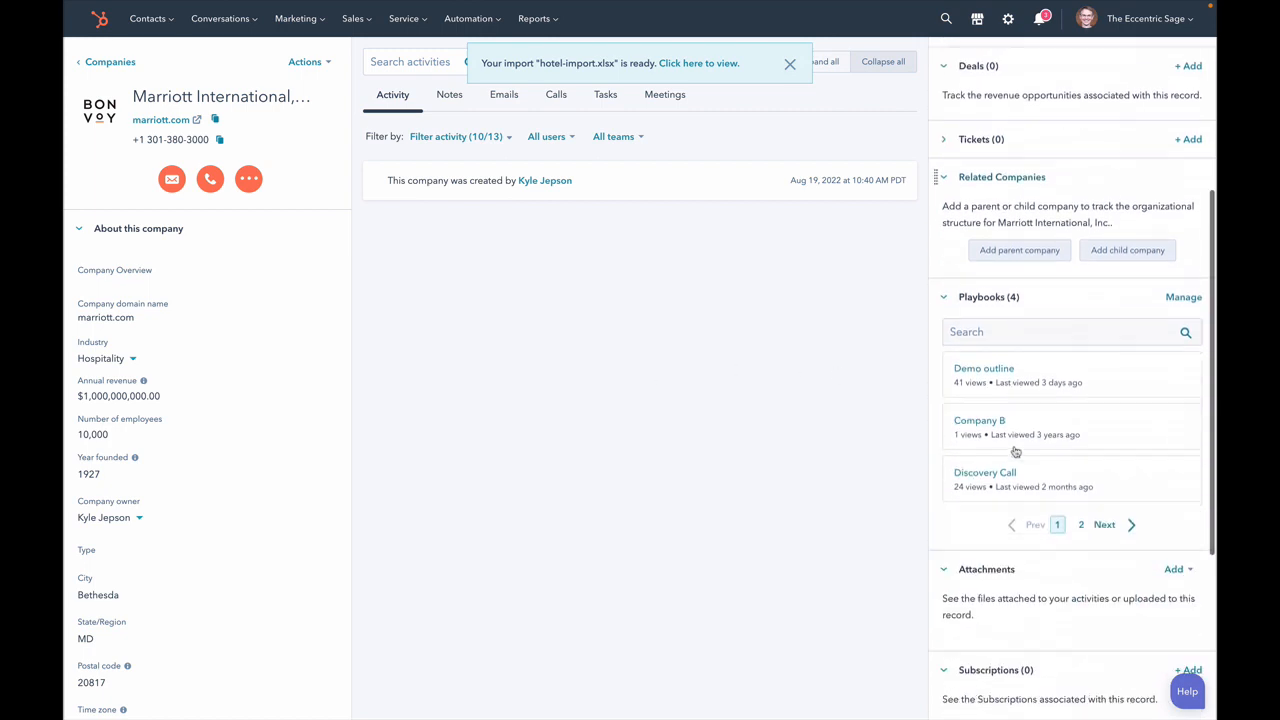